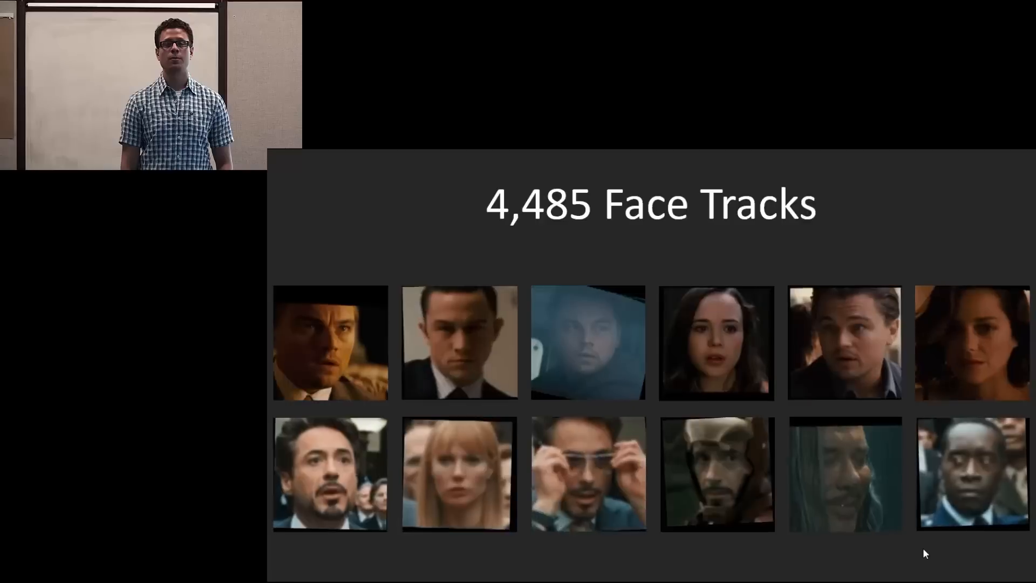
pyautogui.press('Right')
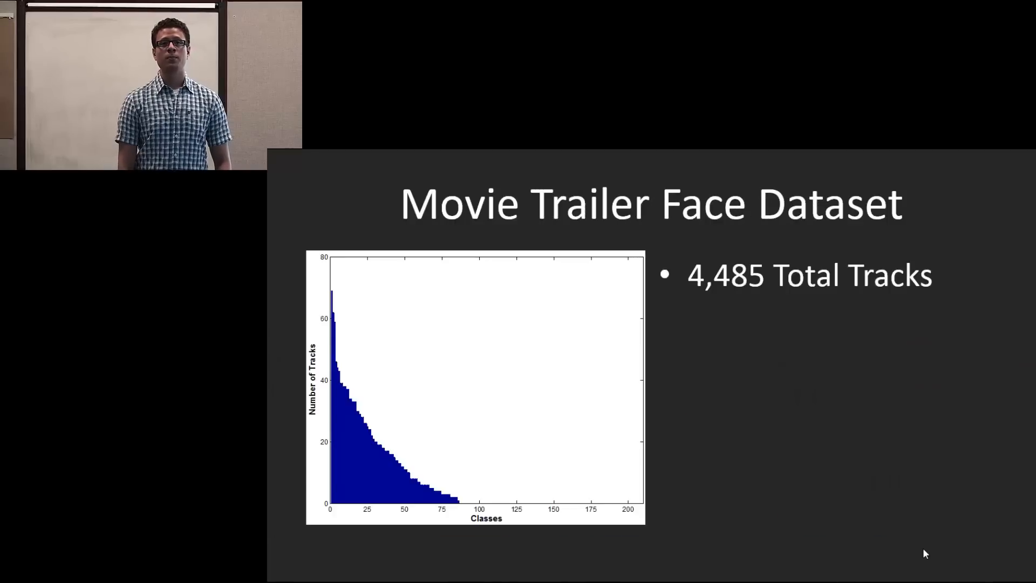